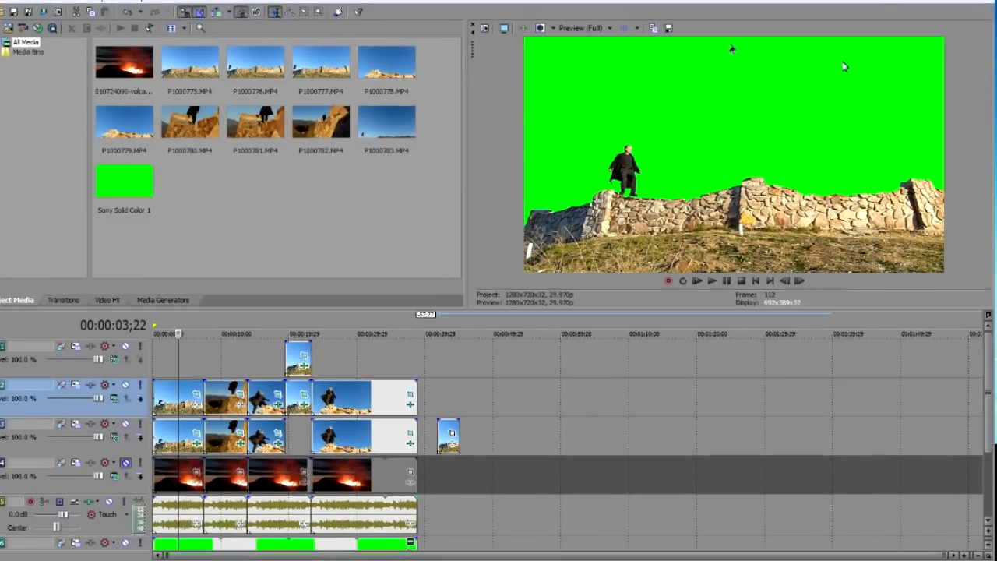
pyautogui.moveTo(673, 174)
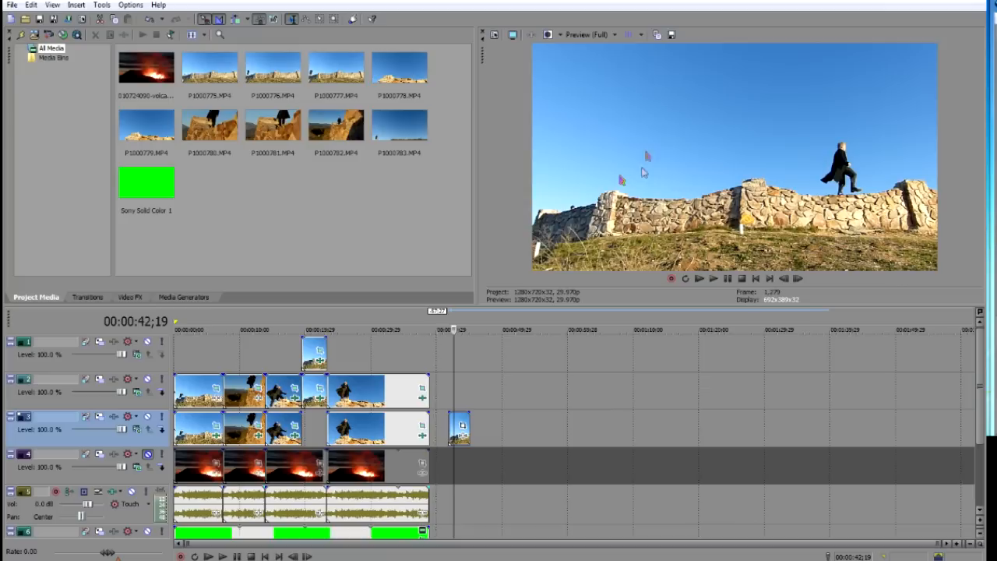
pyautogui.moveTo(567, 190)
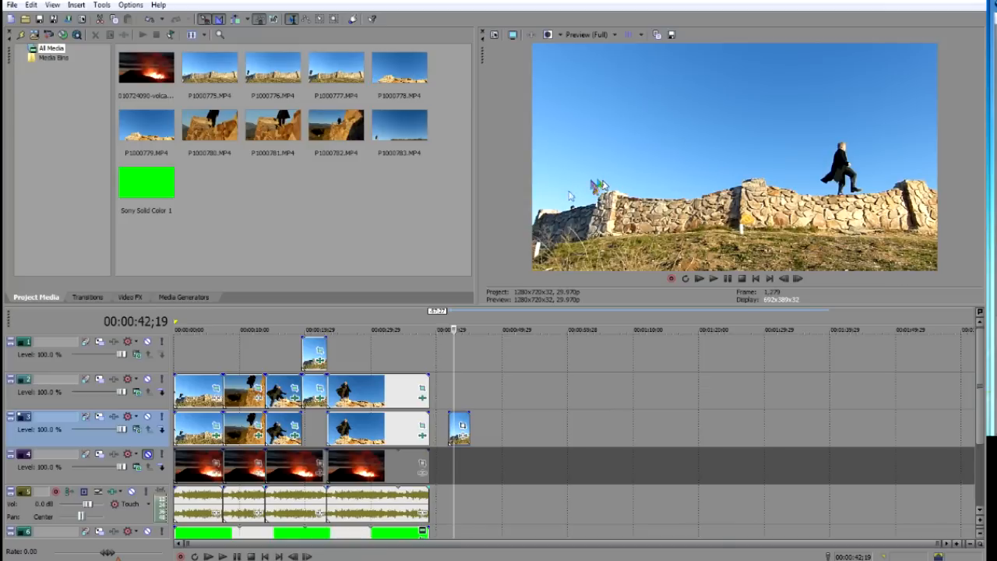
pyautogui.moveTo(575, 185)
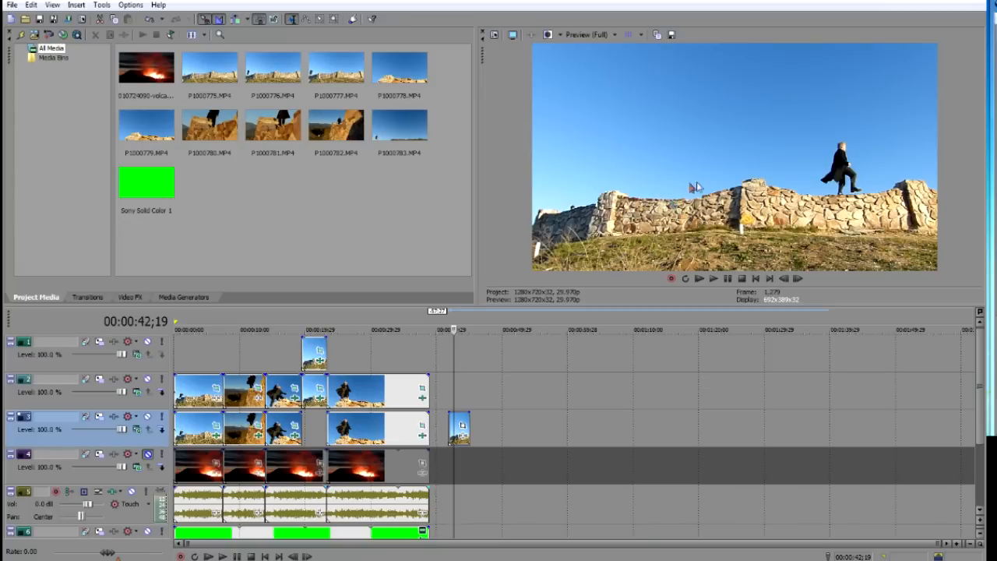
pyautogui.moveTo(667, 186)
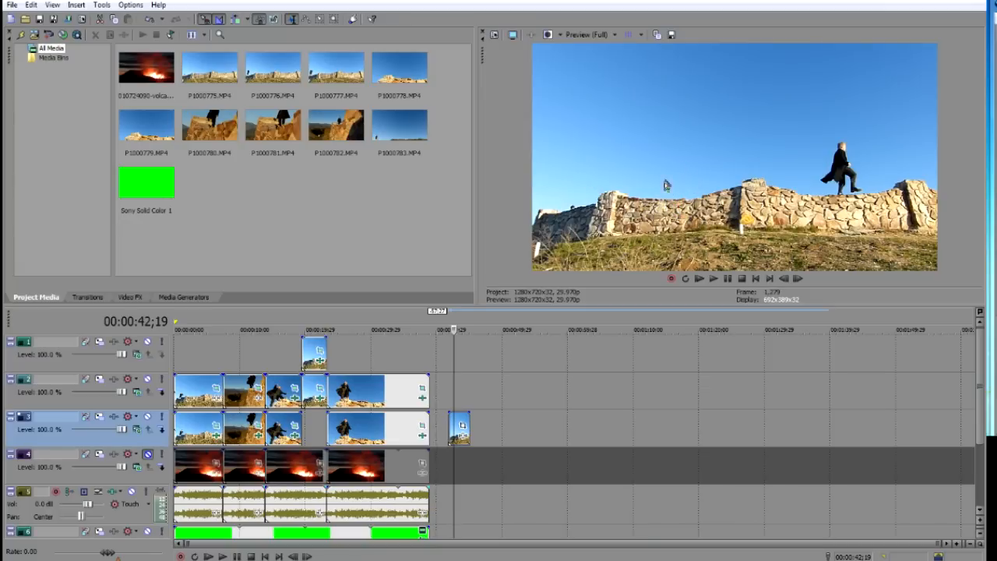
pyautogui.moveTo(421, 355)
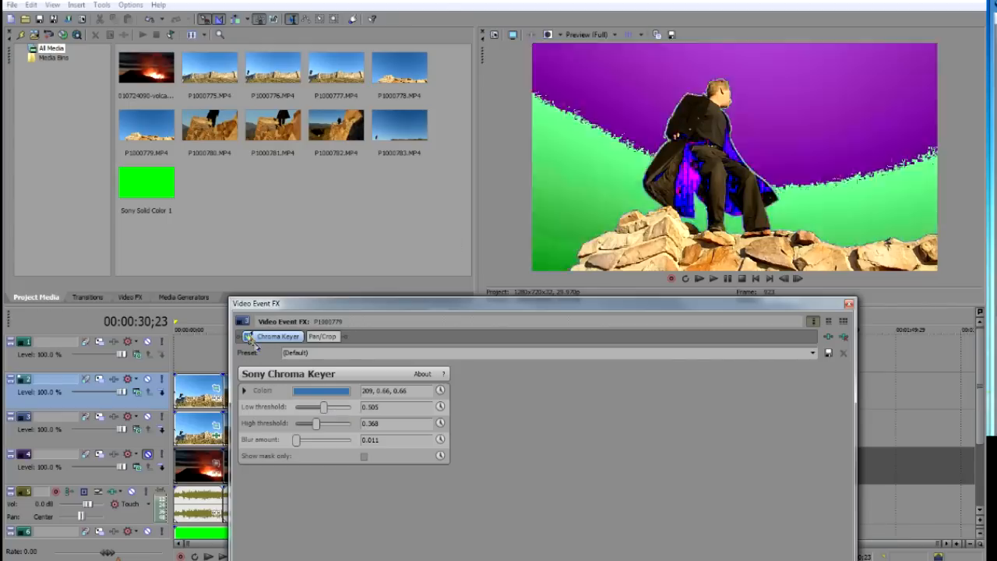
# Sample the sky colour with the Chroma Keyer eyedropper so the man and rocks sit over solid green.
pyautogui.click(249, 337)
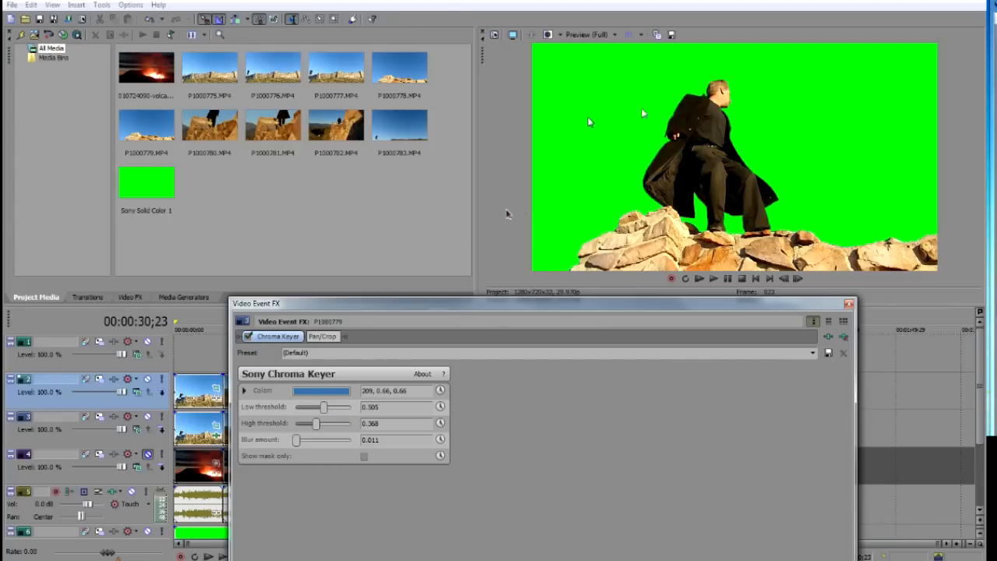
pyautogui.moveTo(592, 131)
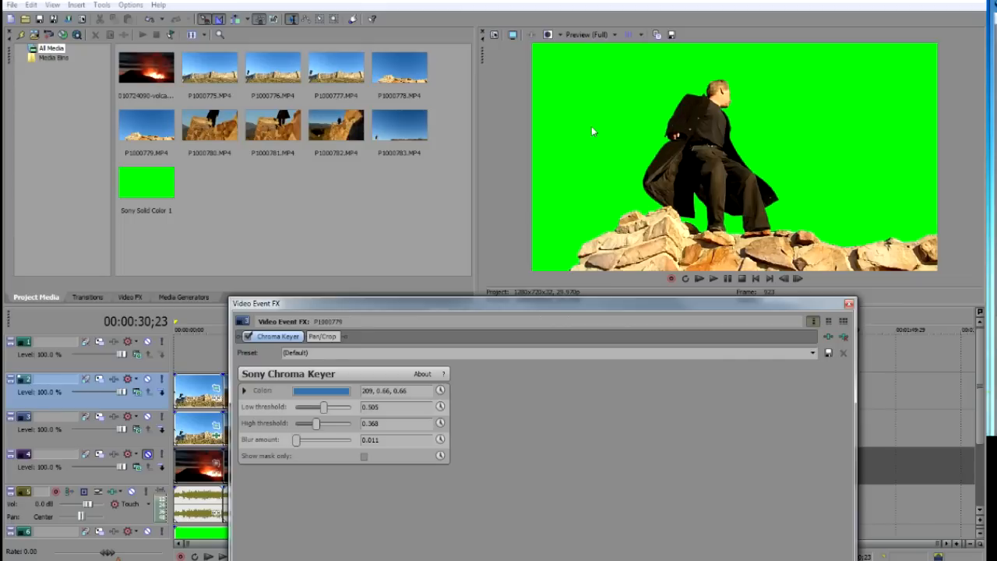
pyautogui.moveTo(793, 156)
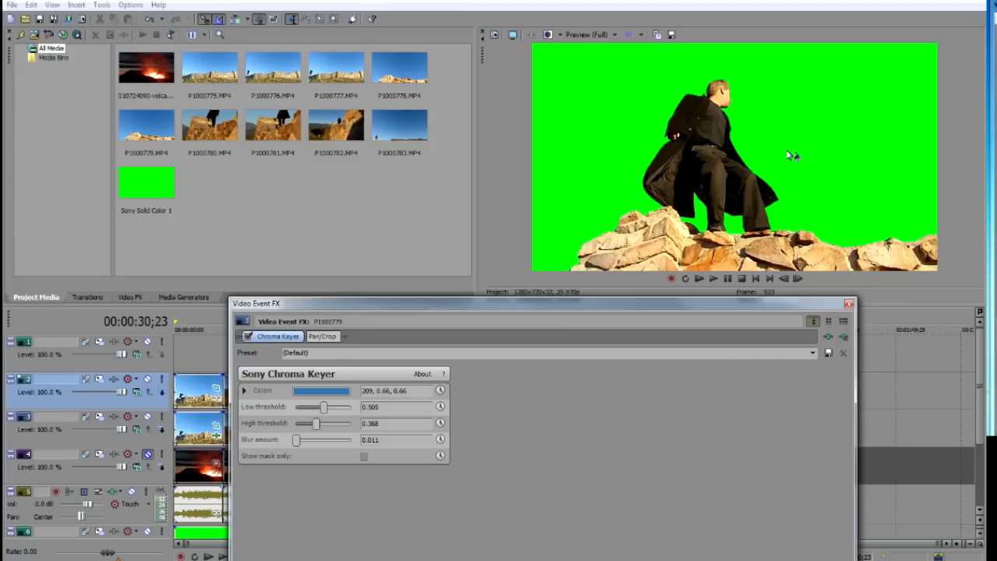
pyautogui.moveTo(689, 197)
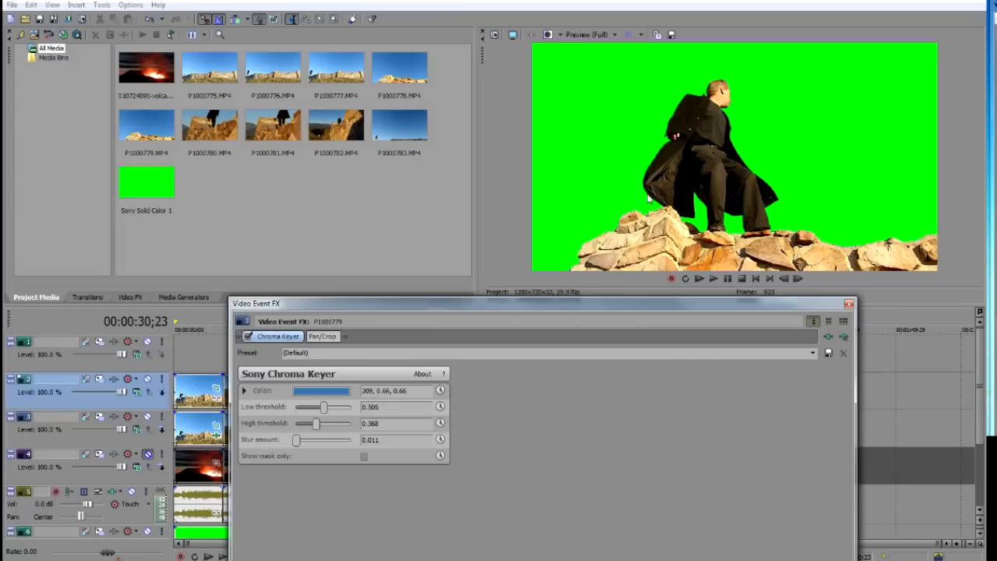
pyautogui.moveTo(770, 170)
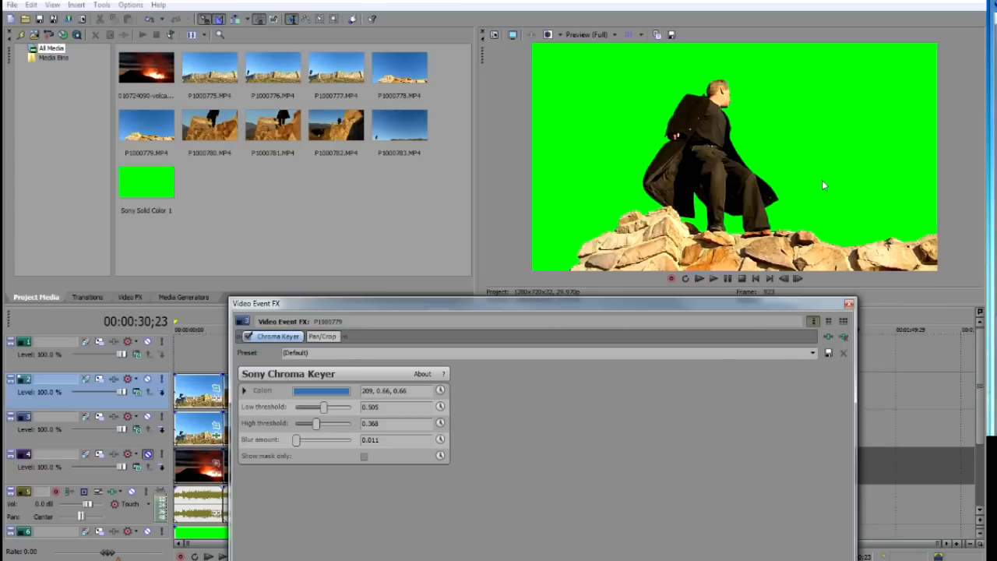
pyautogui.moveTo(700, 125)
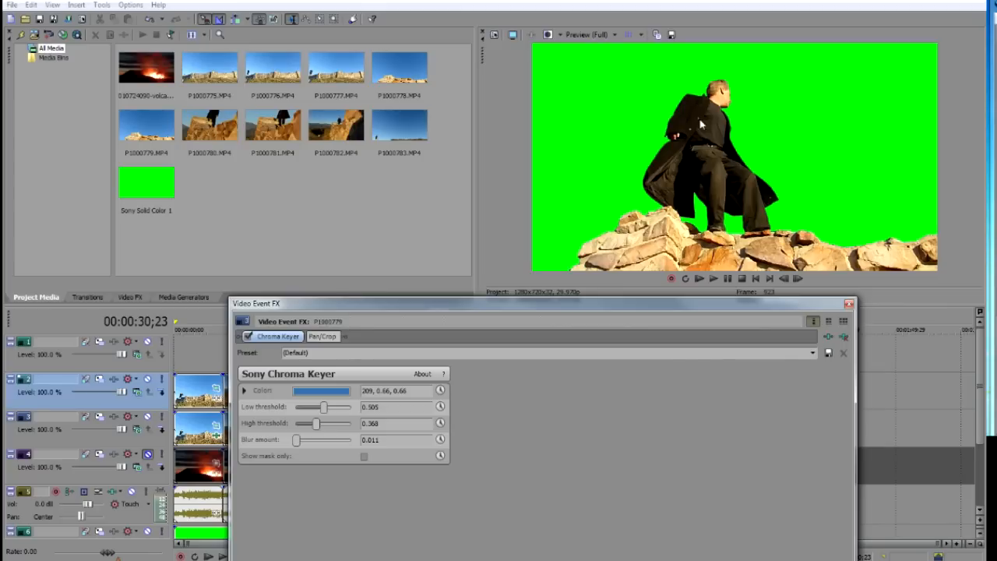